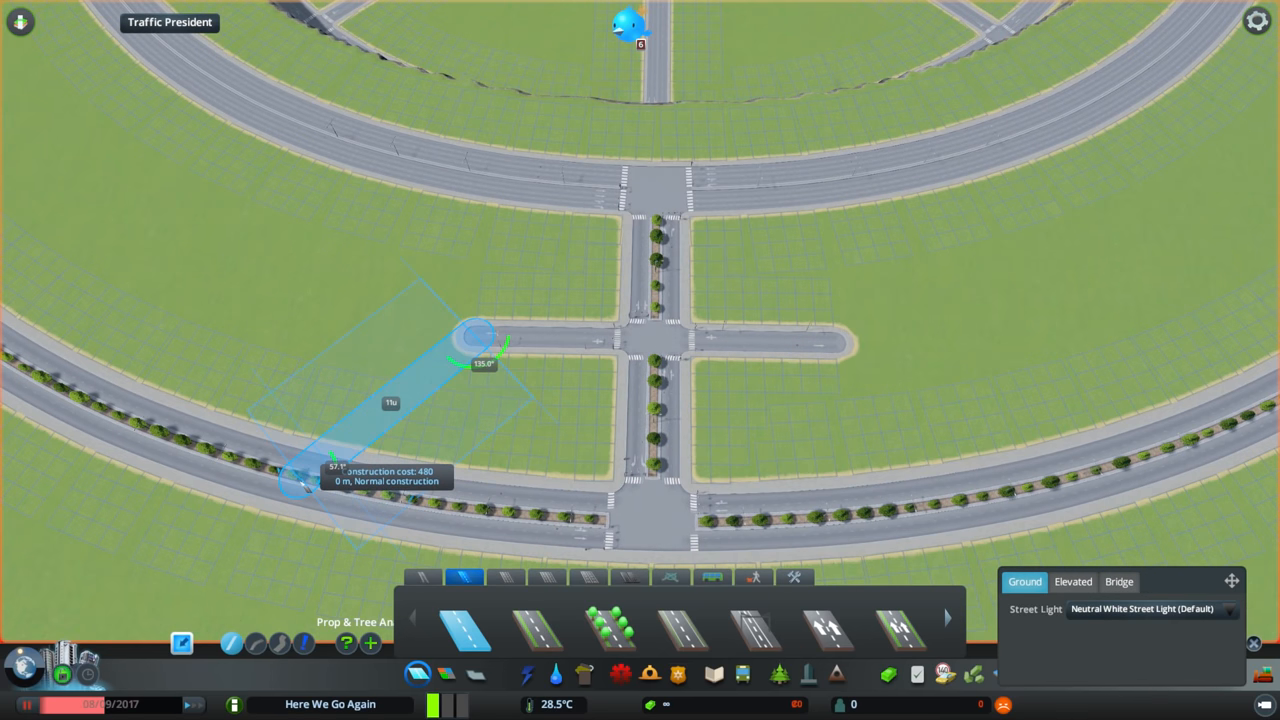
Step: Zoom out over the inner road grid before bulldozing it
scroll("down", 3)
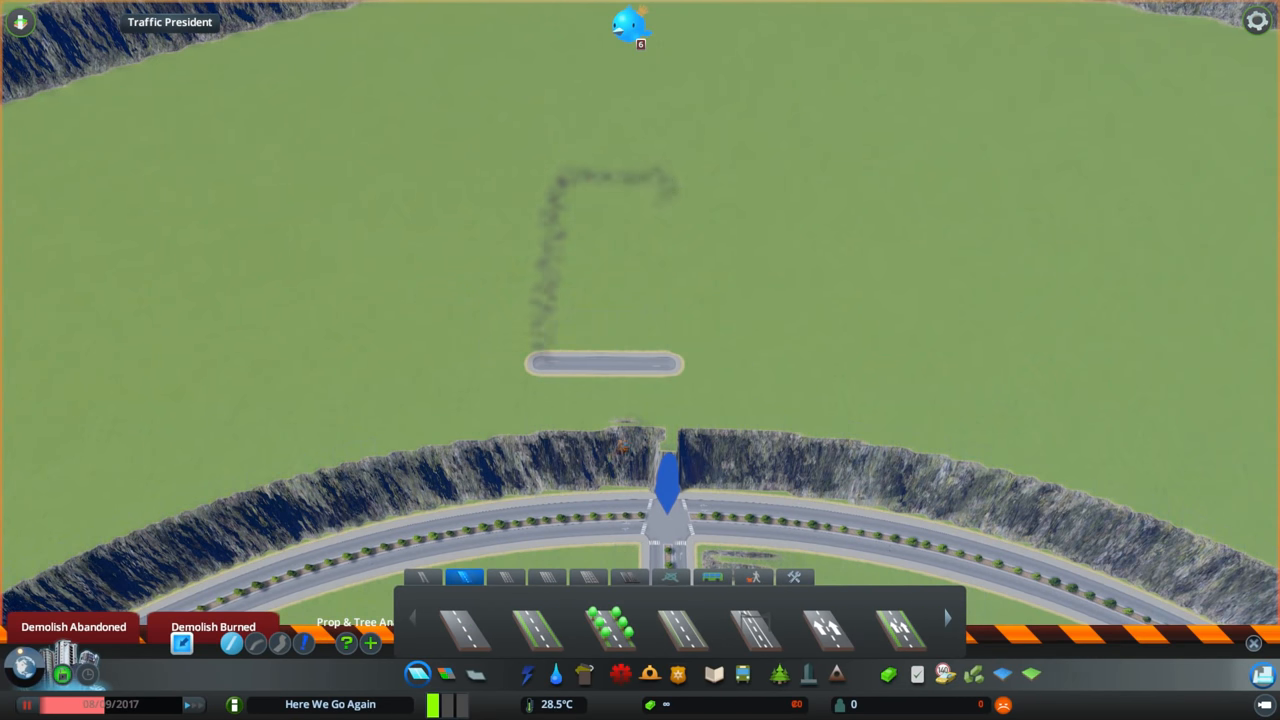
left_click(472, 624)
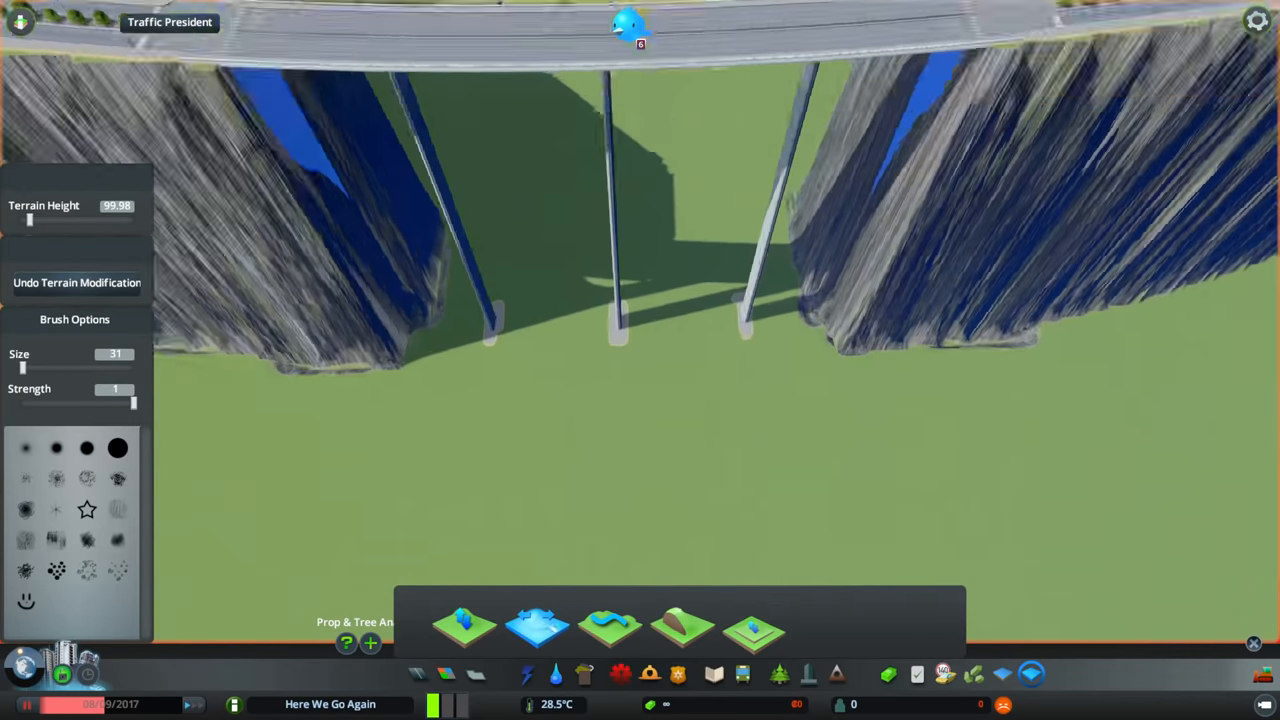
left_click(504, 280)
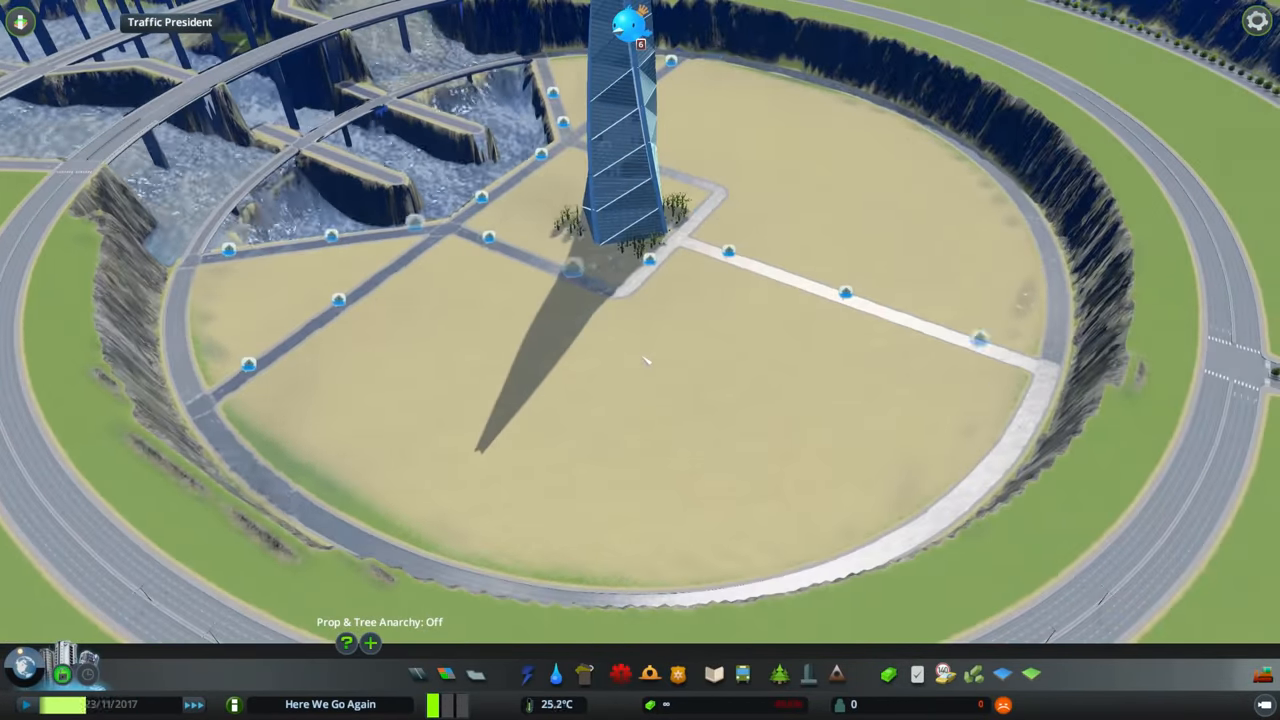
left_click(1040, 676)
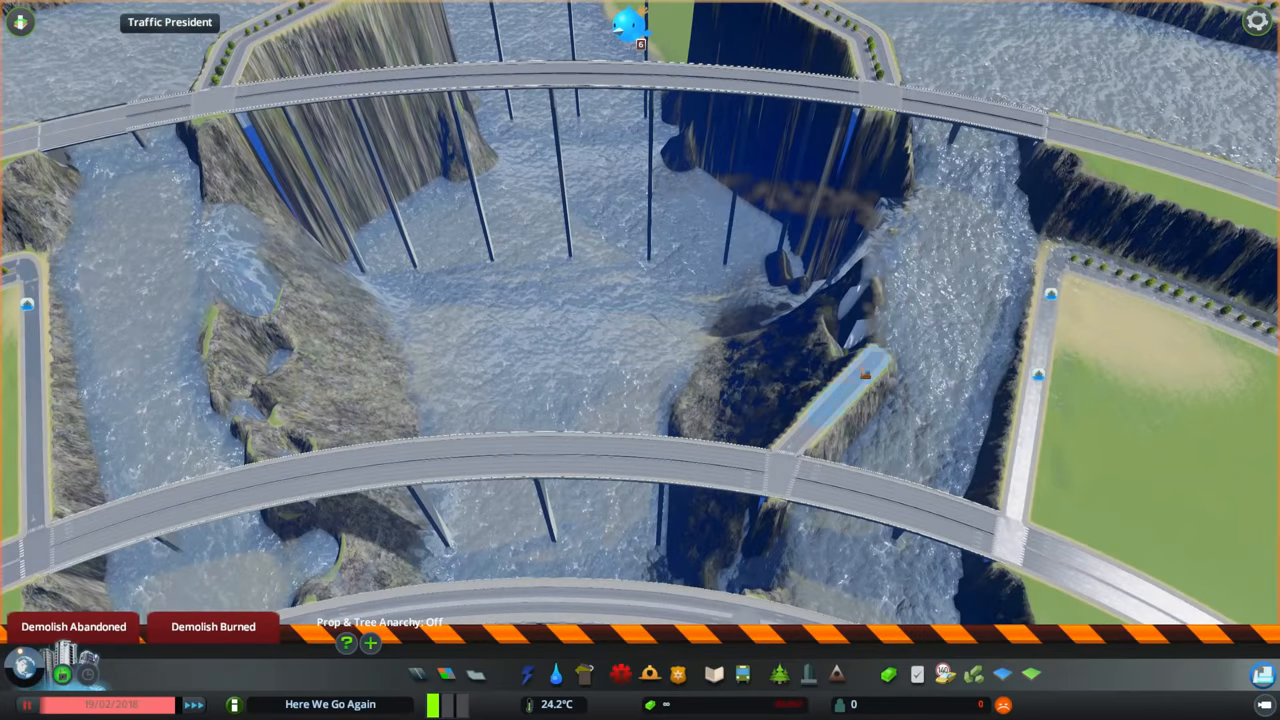
Step: Select the Bulldozer tool over the curved canyon bridges
left_click(1028, 672)
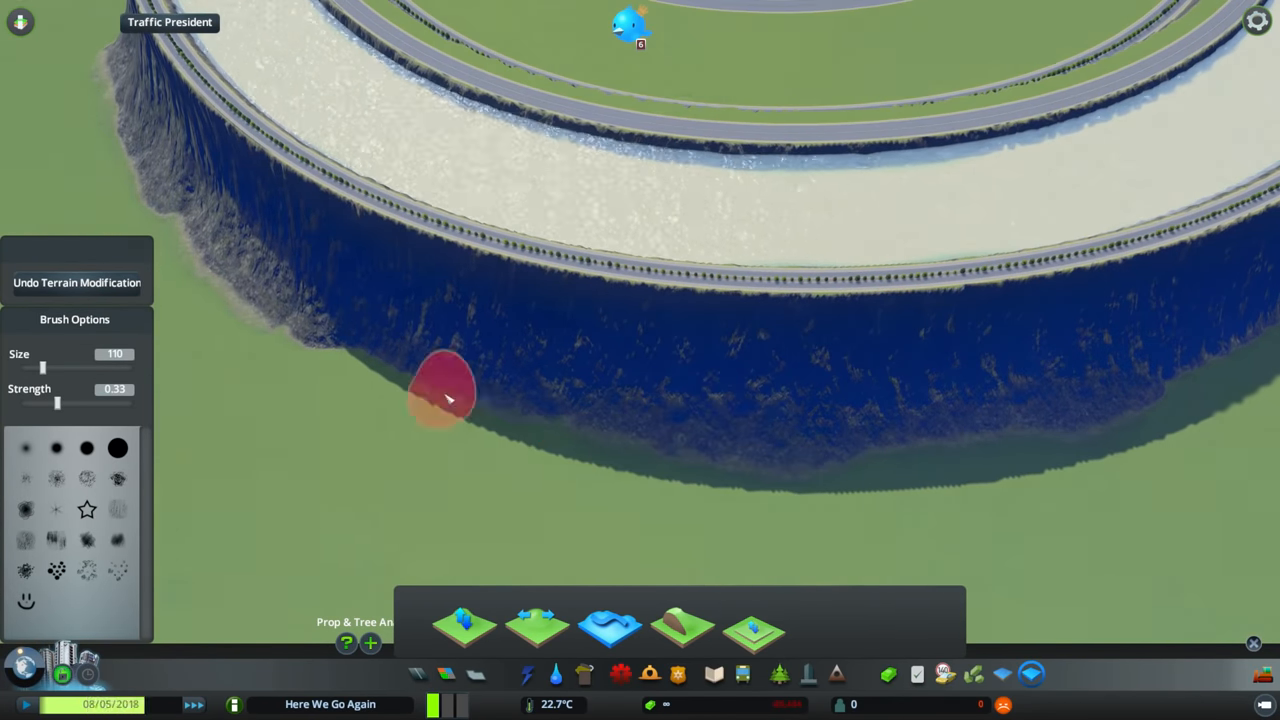
Step: Adjust the terrain brush slider for sculpting the terrace wall edge
left_click_drag(56, 402, 84, 402)
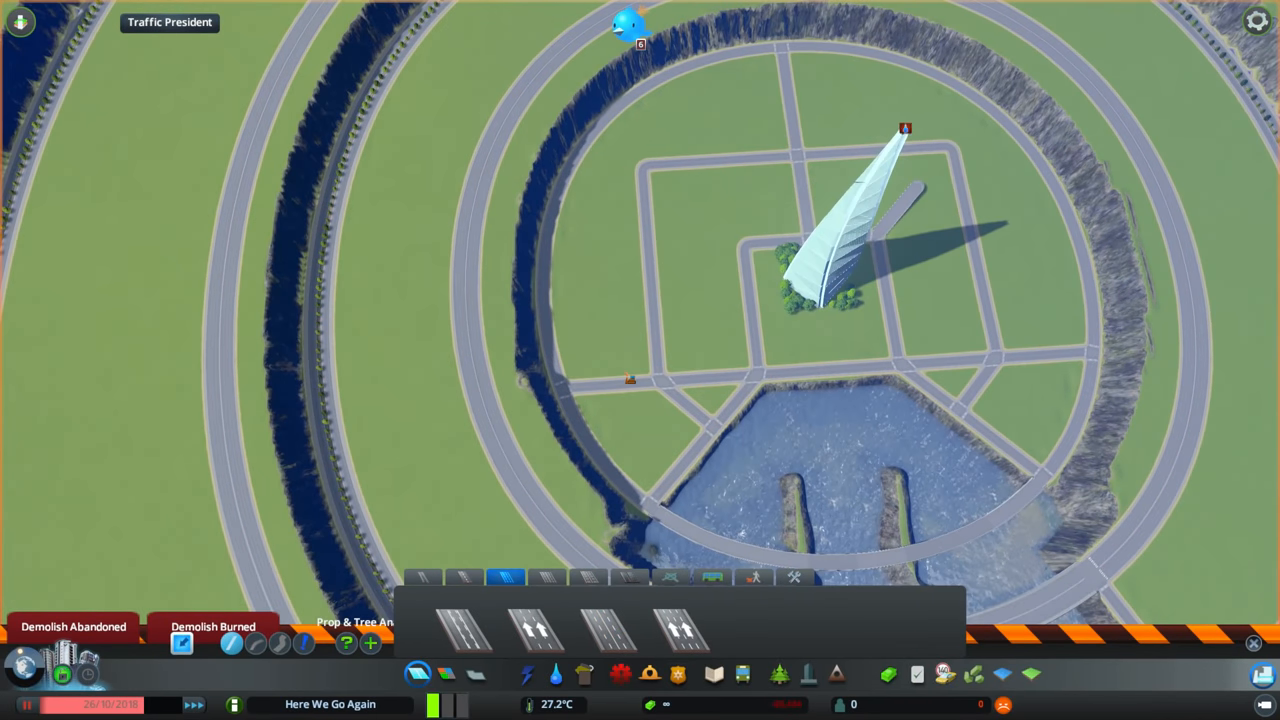
Step: Draw a curved elevated ramp avenue from the lower ring over the cliff wall
left_click(598, 628)
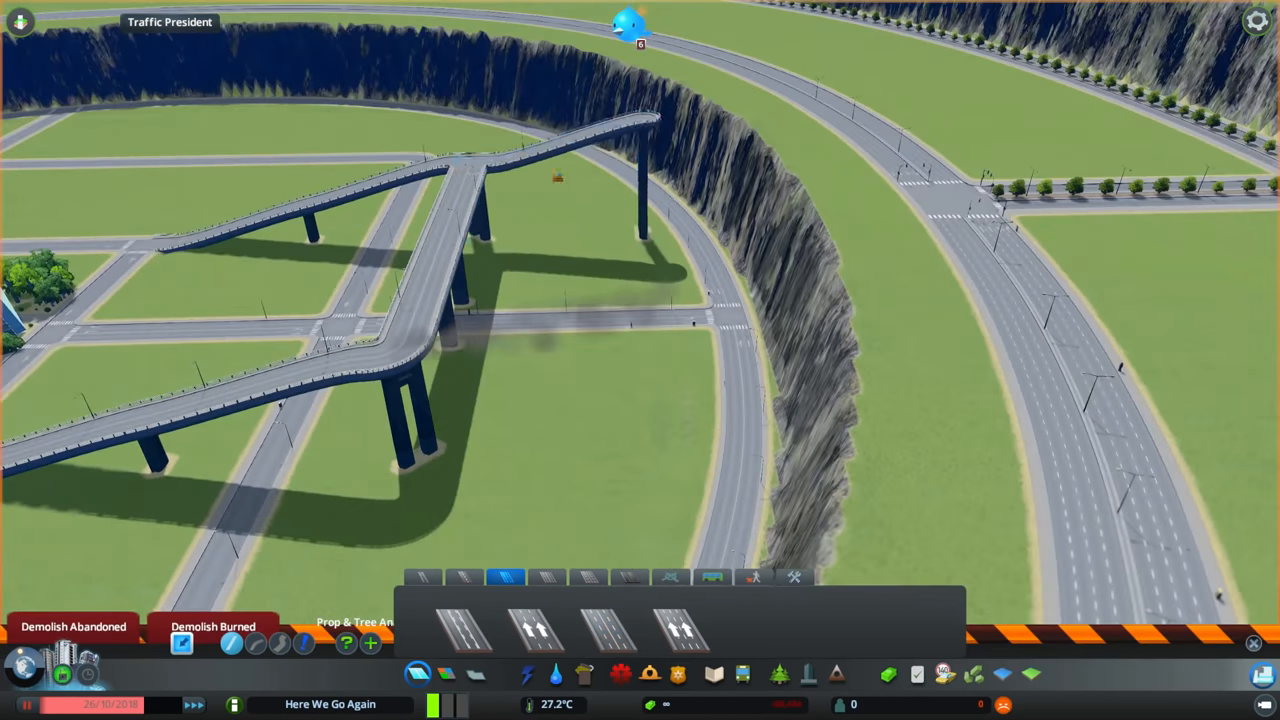
left_click(610, 640)
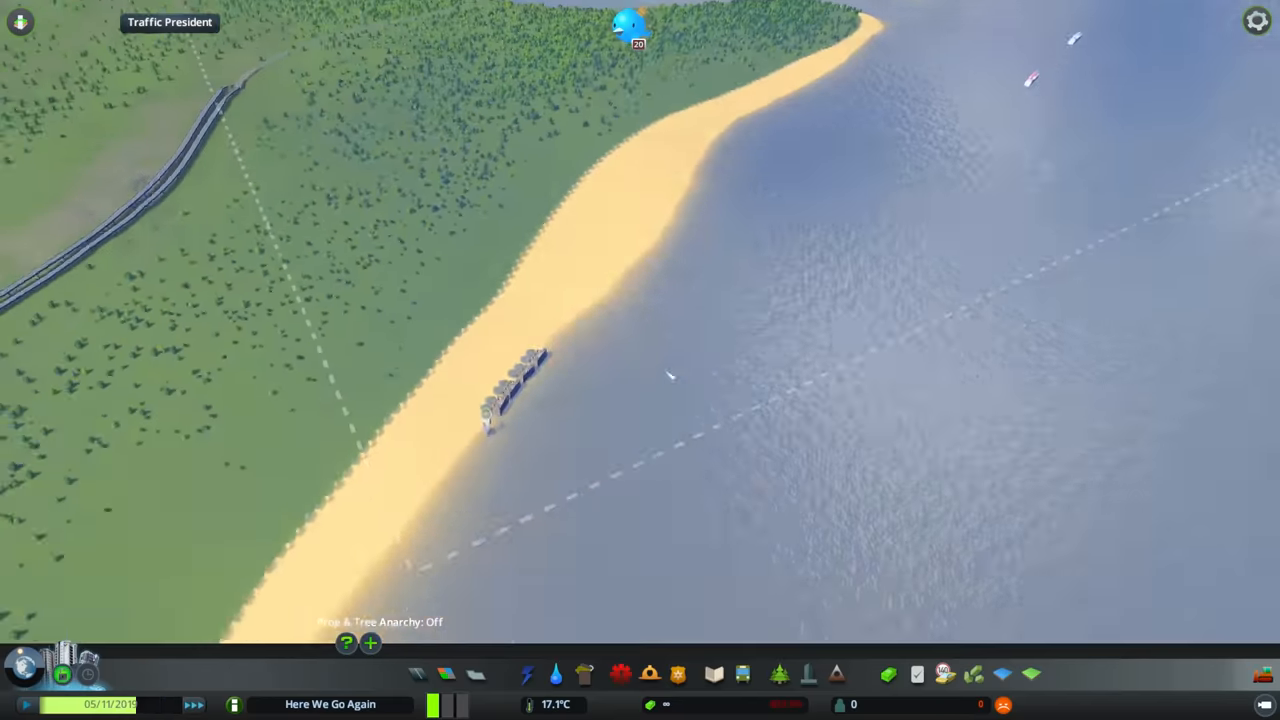
Step: Place a highway node along the shoreline at the map edge
left_click(992, 672)
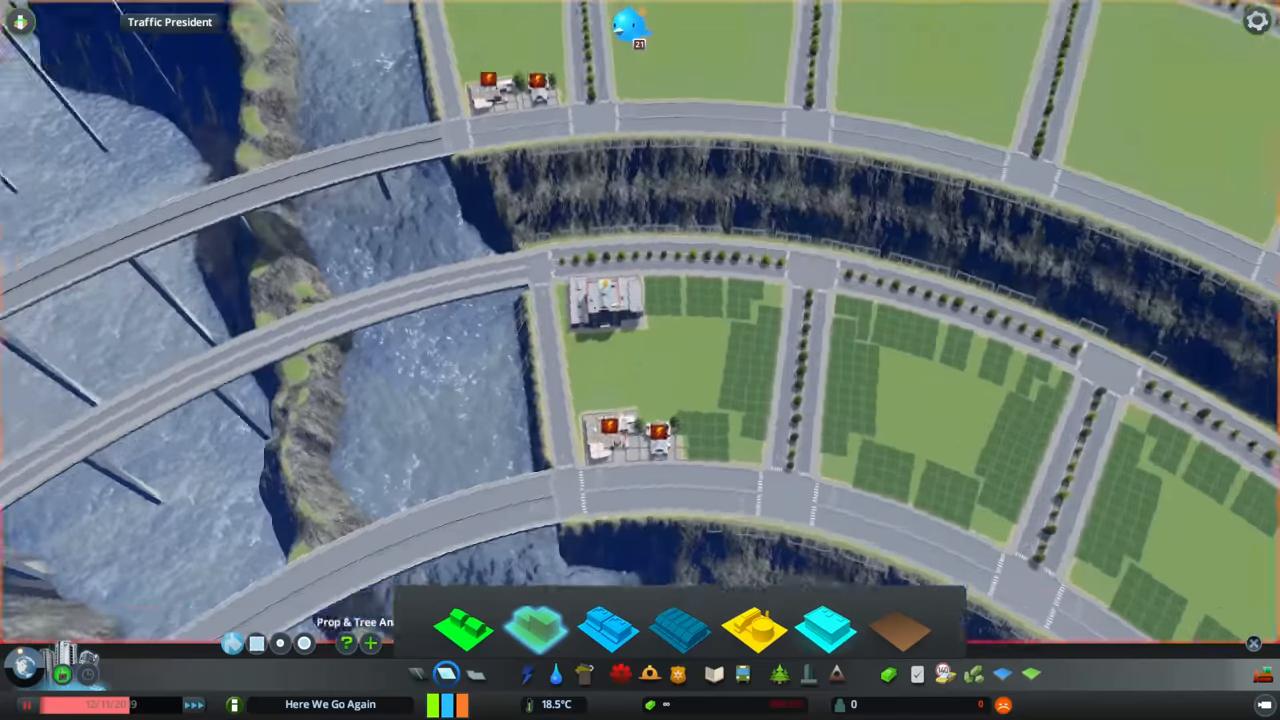
Step: Draw a small ground road through the centre of the zoned block
scroll("down", 3)
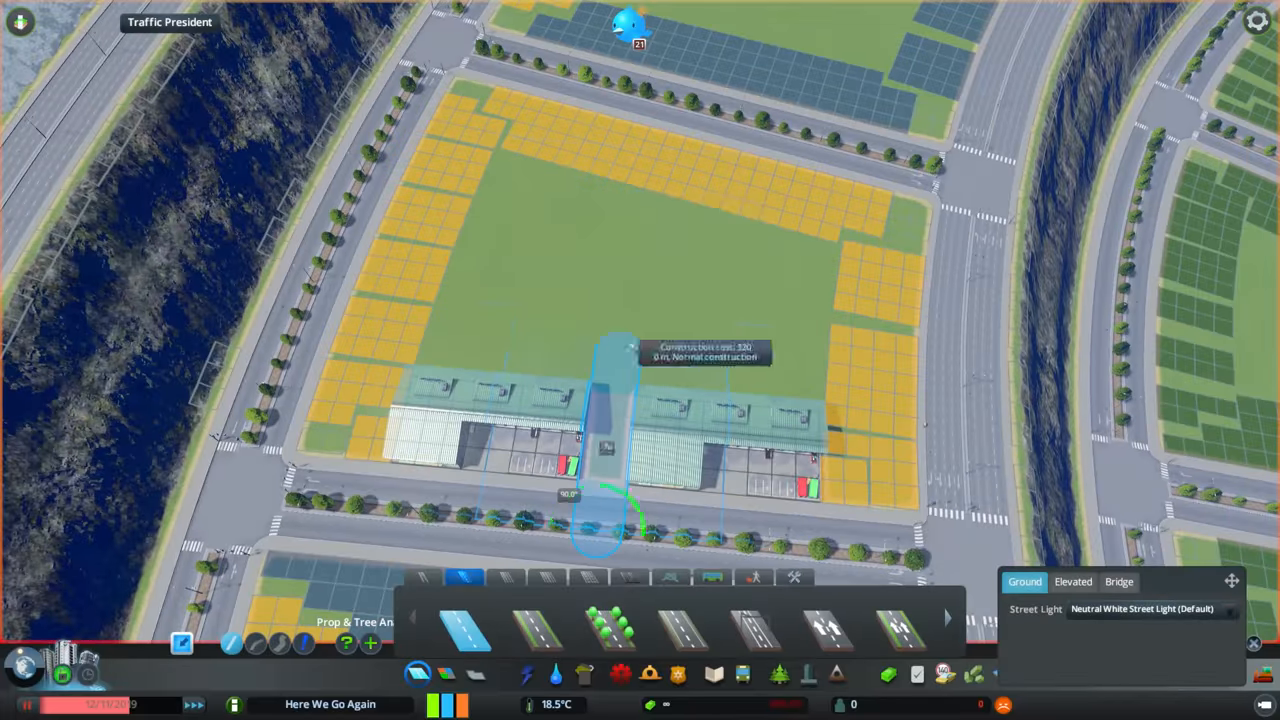
left_click(796, 580)
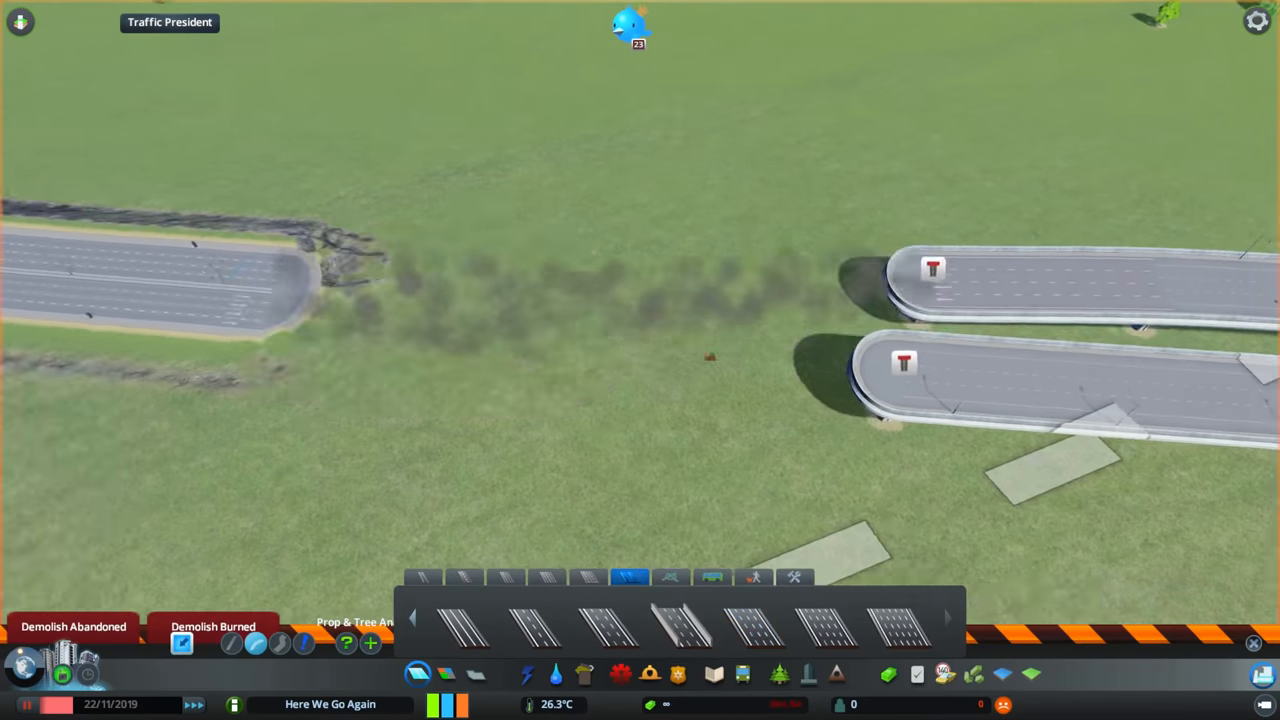
Step: Start a new highway link from the cut-off highway end
left_click(592, 636)
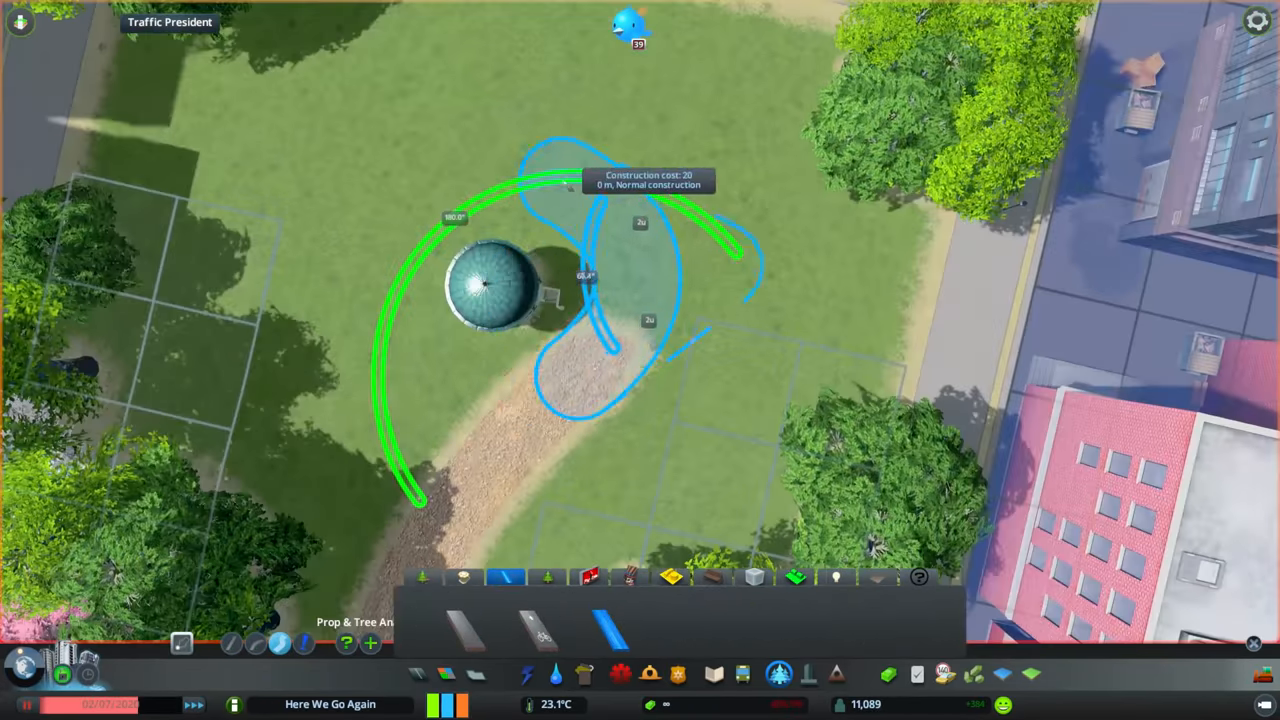
Step: Finish the curved footpath past the domed pavilion in the park
left_click(538, 580)
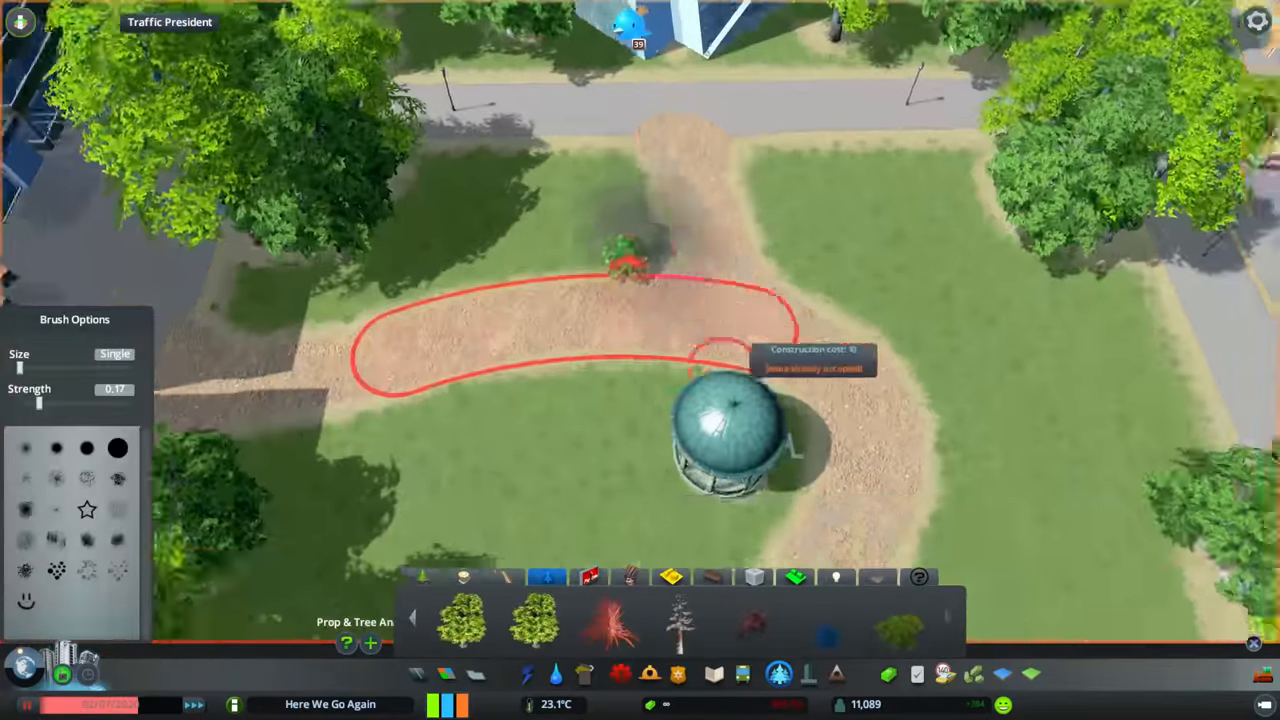